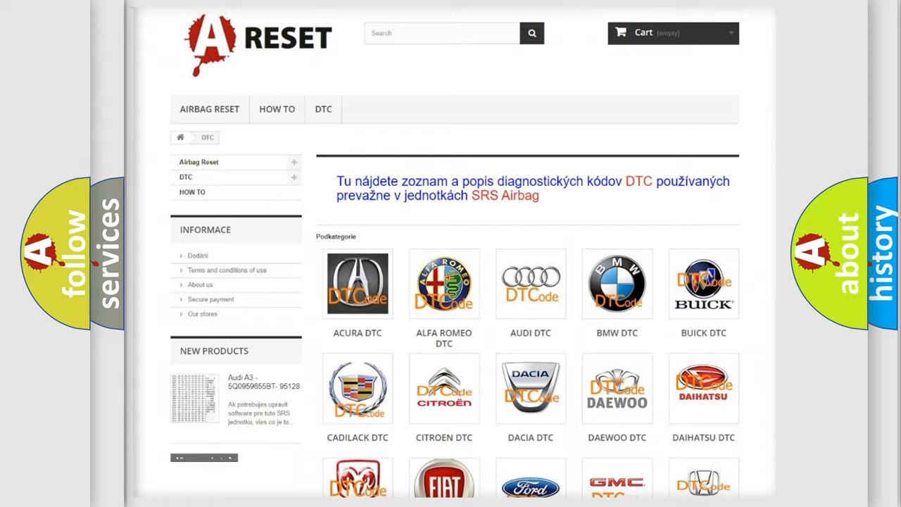
Open a car brand's tile in the DTC grid and scroll through its airbag code list.
{"action": "scroll", "scroll_direction": "down", "scroll_amount": 3}
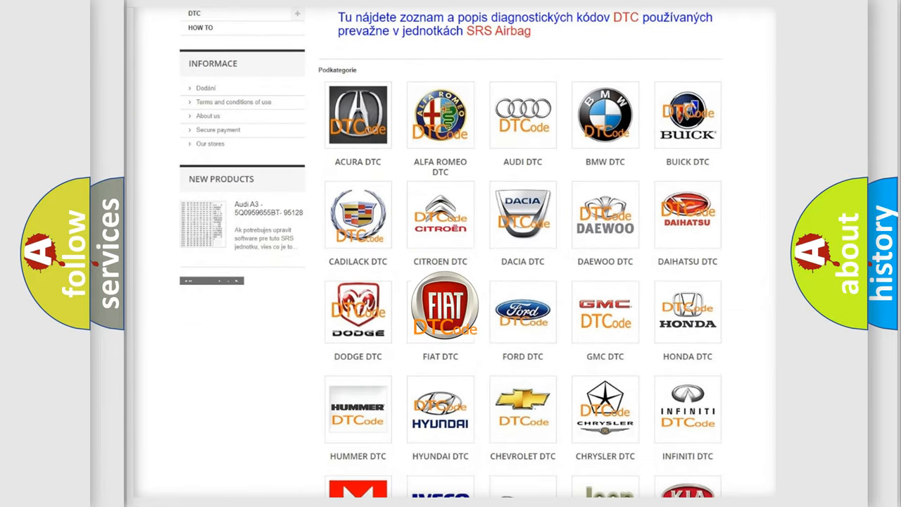
{"action": "left_click", "coordinate": [440, 308]}
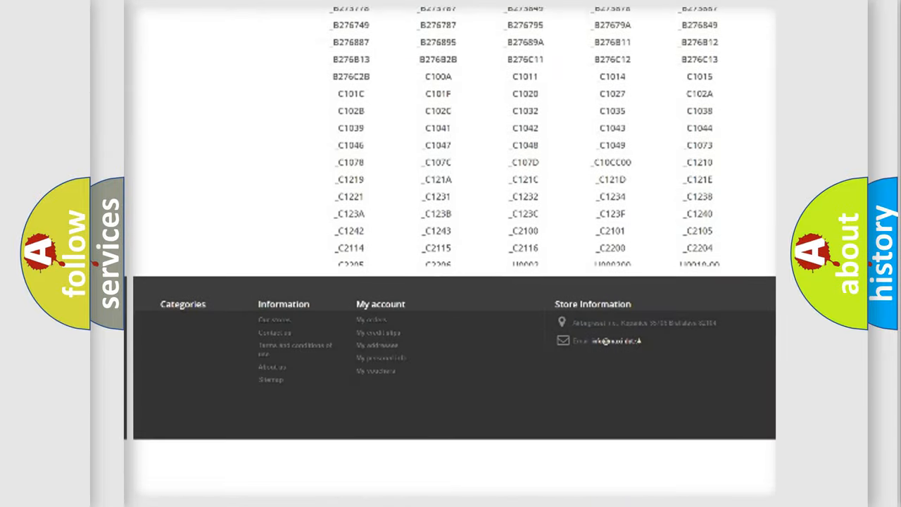
{"action": "scroll", "scroll_direction": "down", "scroll_amount": 3}
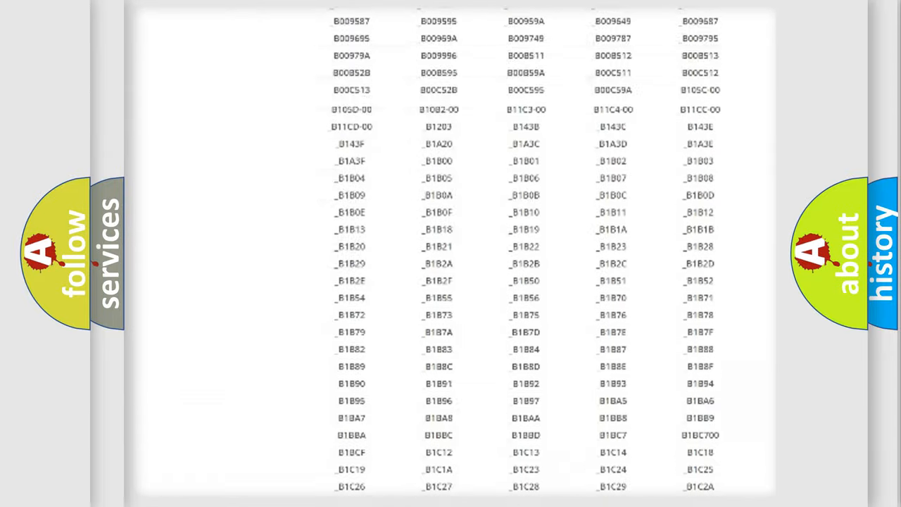